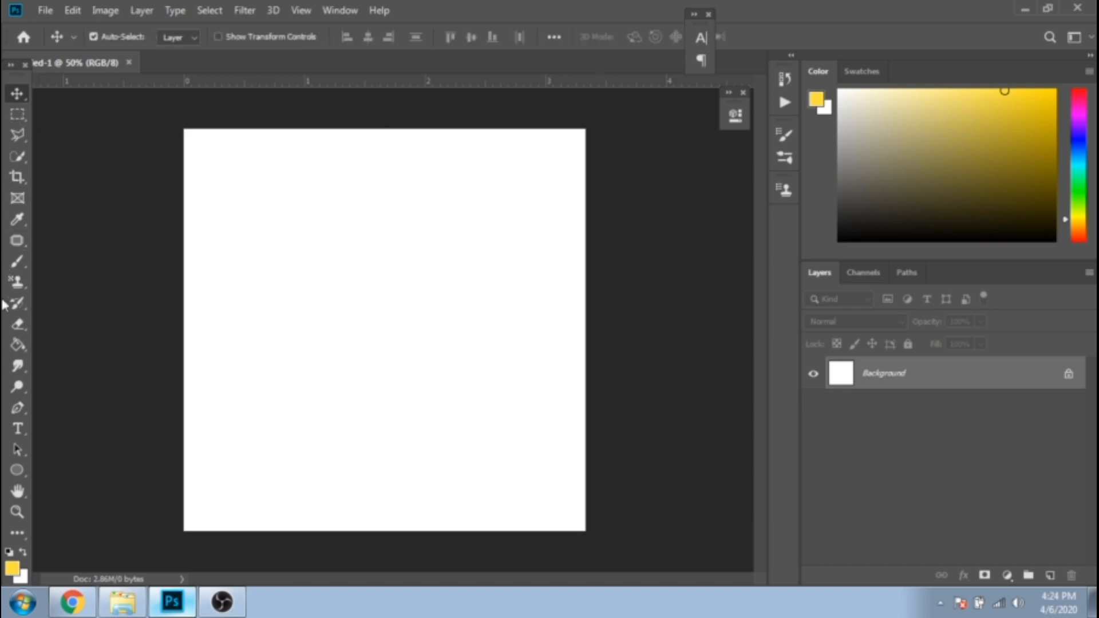
- Add a text layer reading 'RN' at 72 pt, trying Britannic Bold before settling on Georgia
left_click(16, 428)
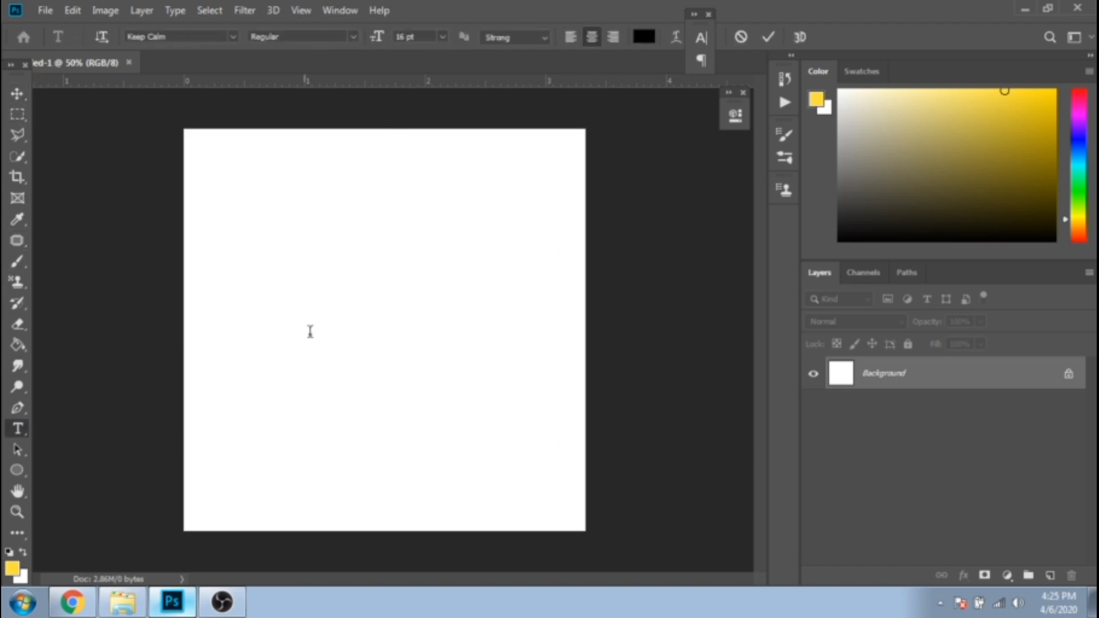
left_click(303, 330)
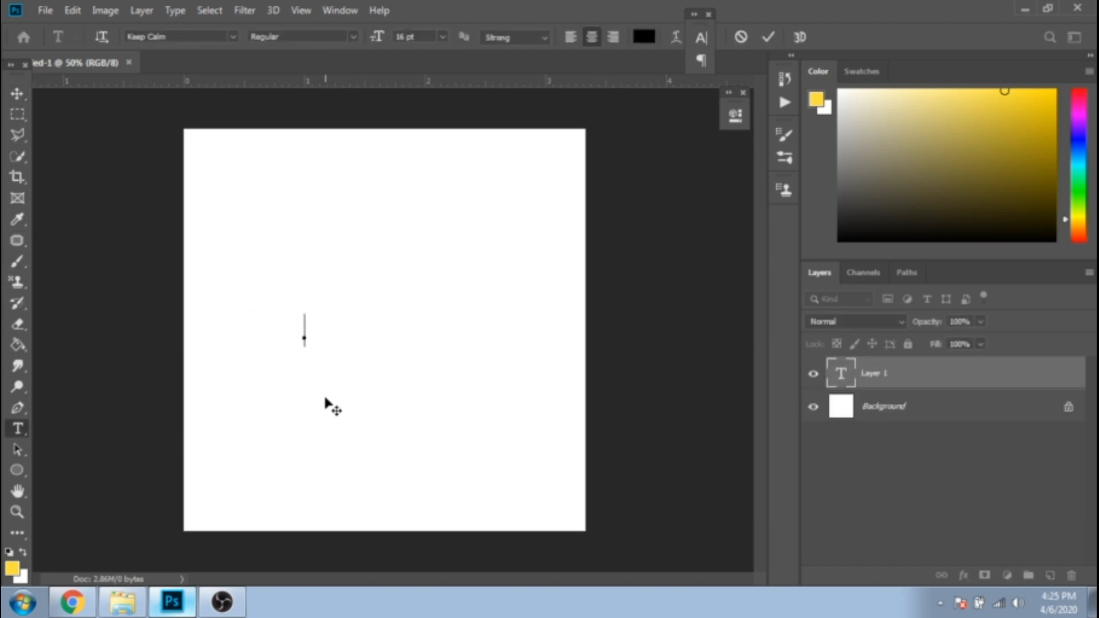
type("RN")
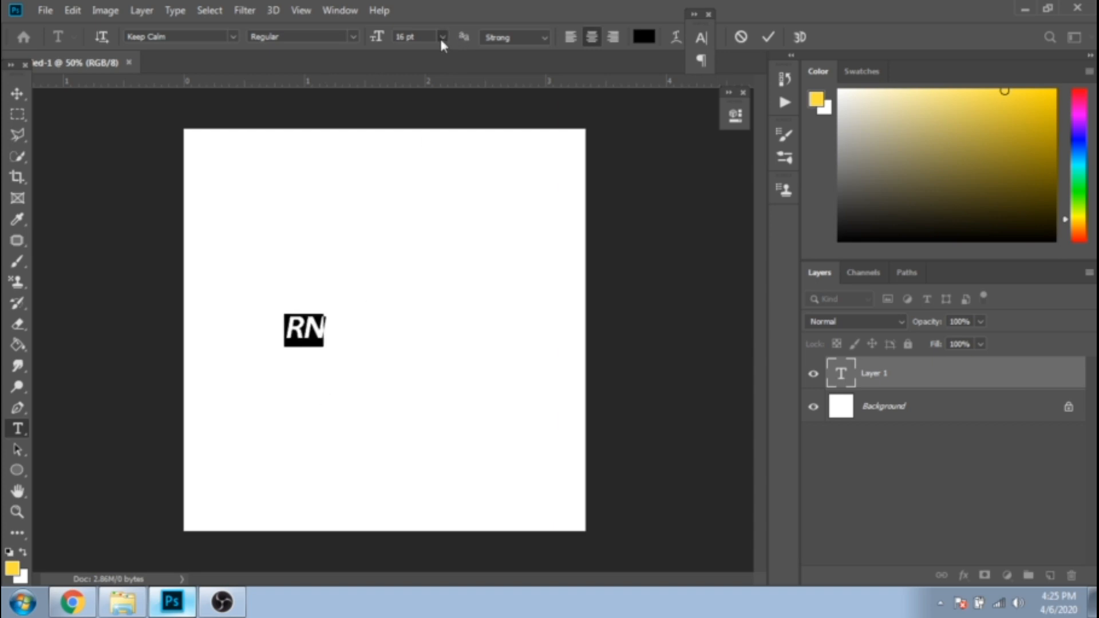
left_click(339, 10)
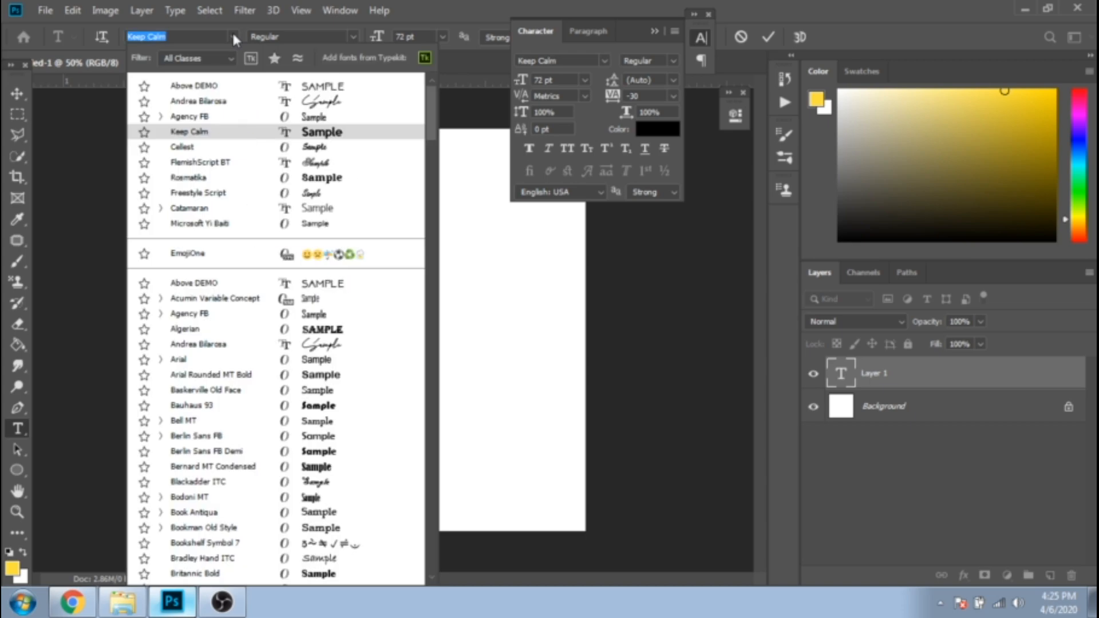
left_click(195, 574)
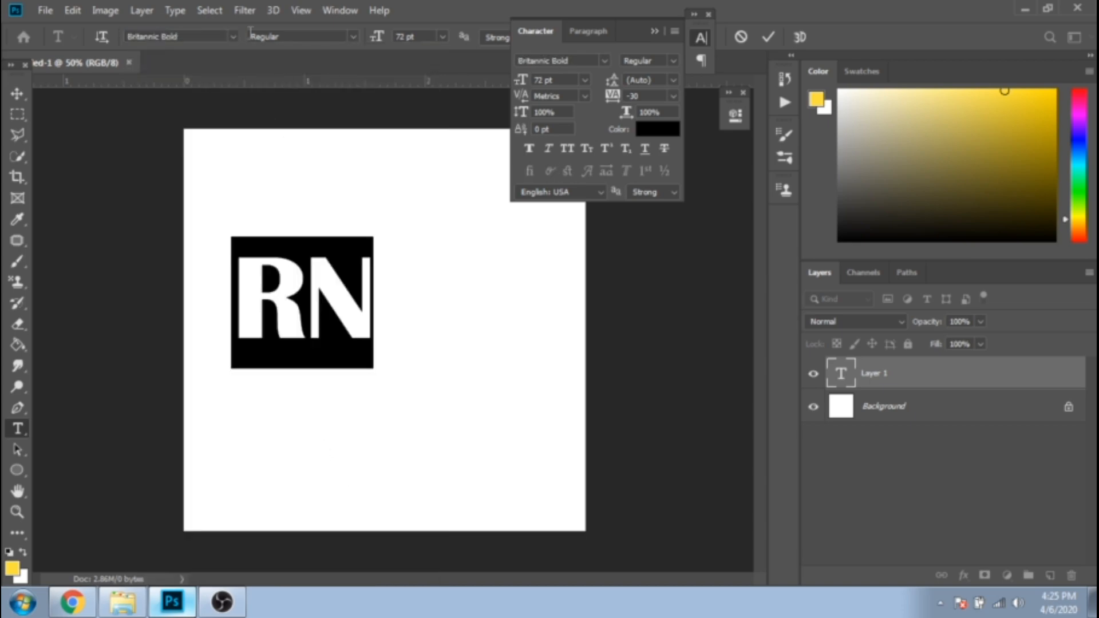
left_click(179, 36)
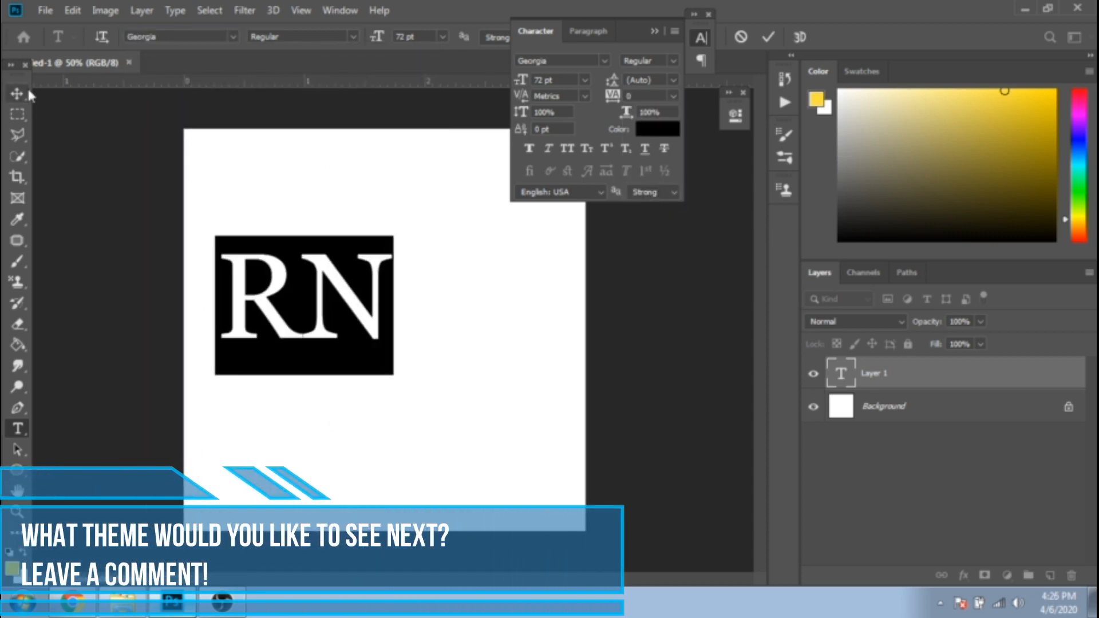
- Enlarge RN to 120 pt with -50 tracking and add a 28 pt yellow Georgia 'Ruxandra Nae' layer
left_click(16, 92)
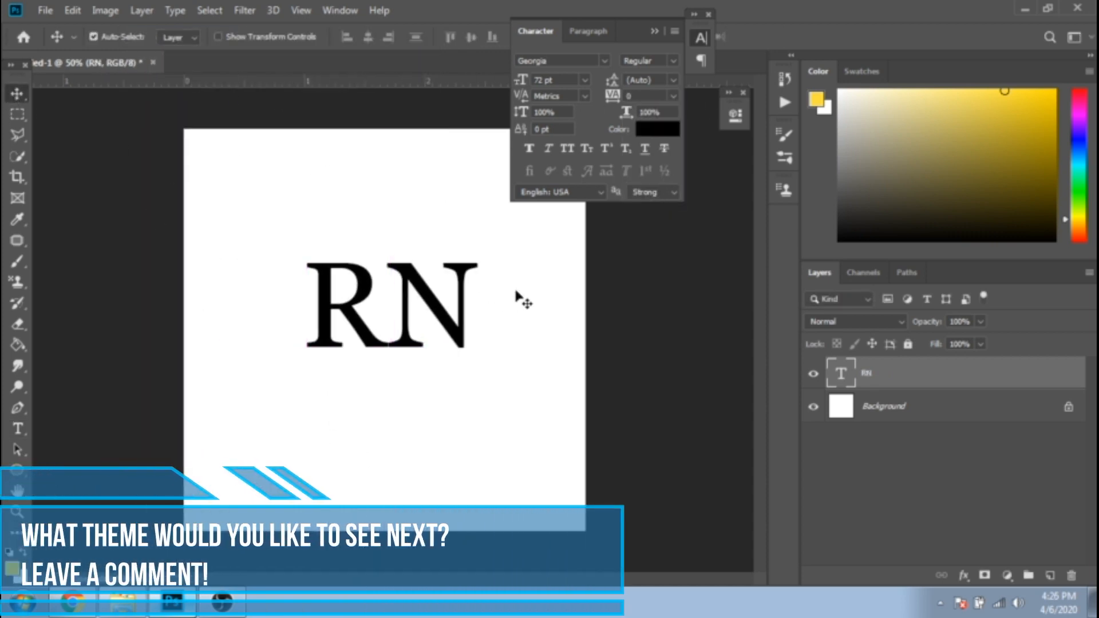
left_click(665, 96)
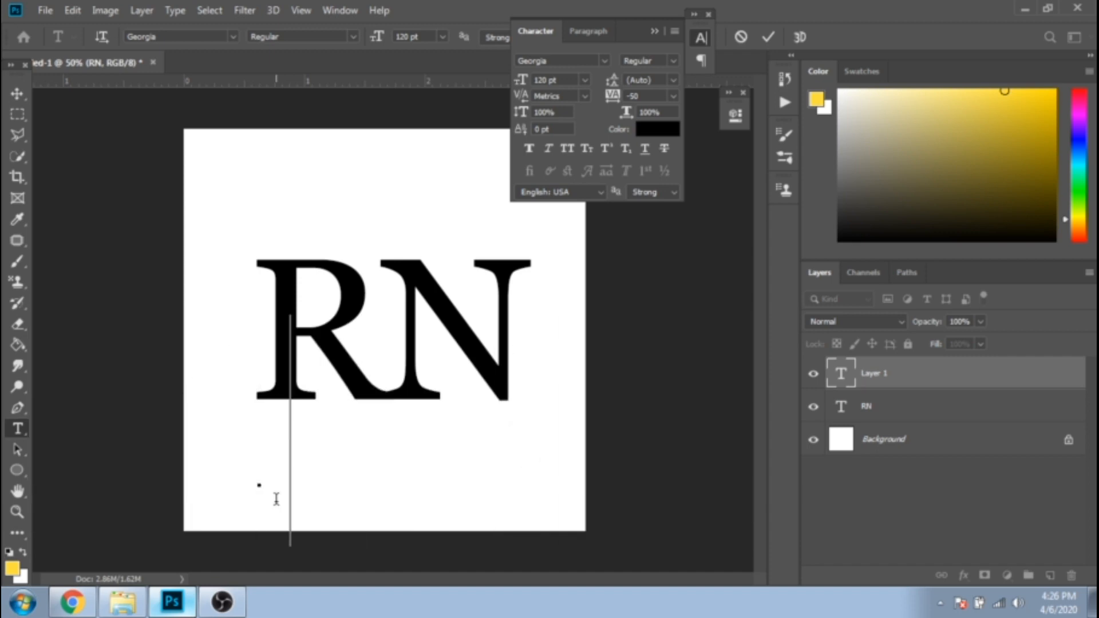
type("ndra Nae")
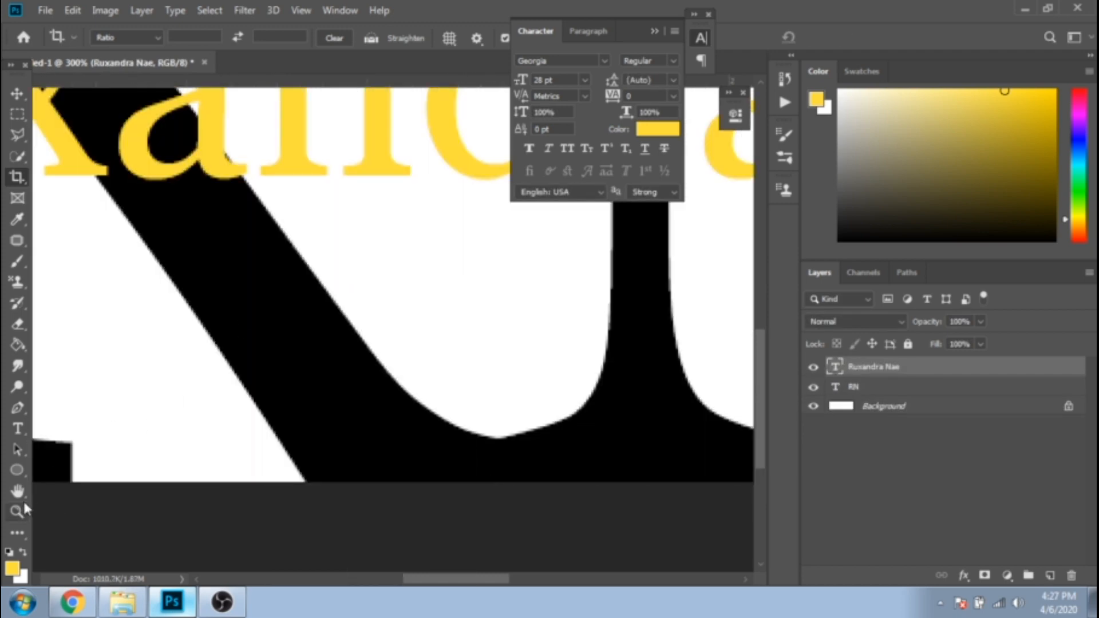
- Fit the logo on screen, add edge and centre guides, and marquee-select around the name
left_click(16, 511)
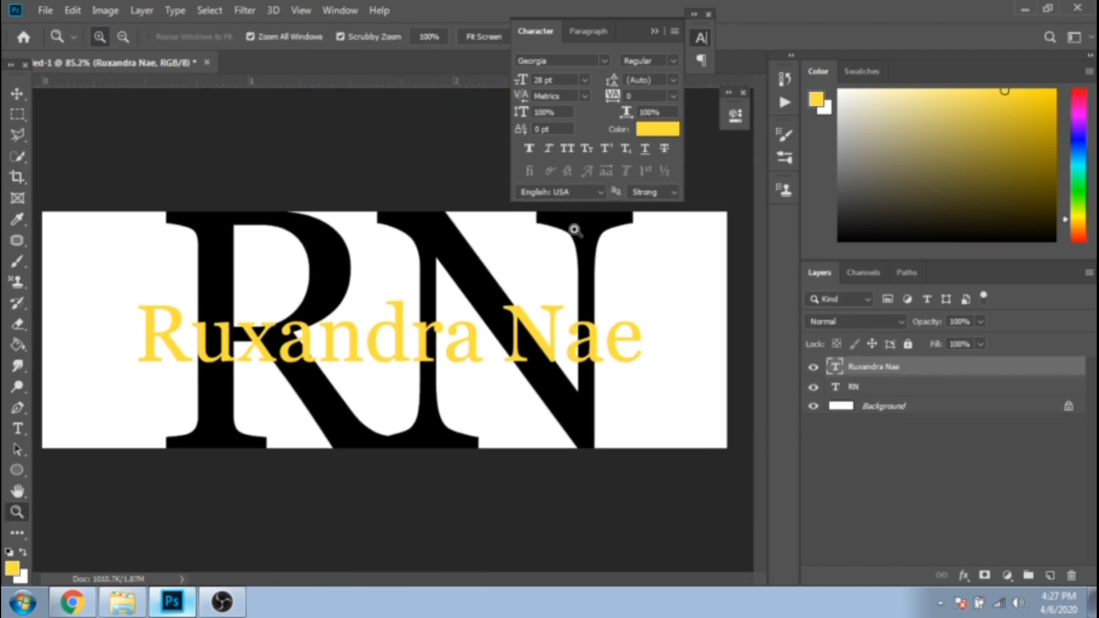
left_click(301, 9)
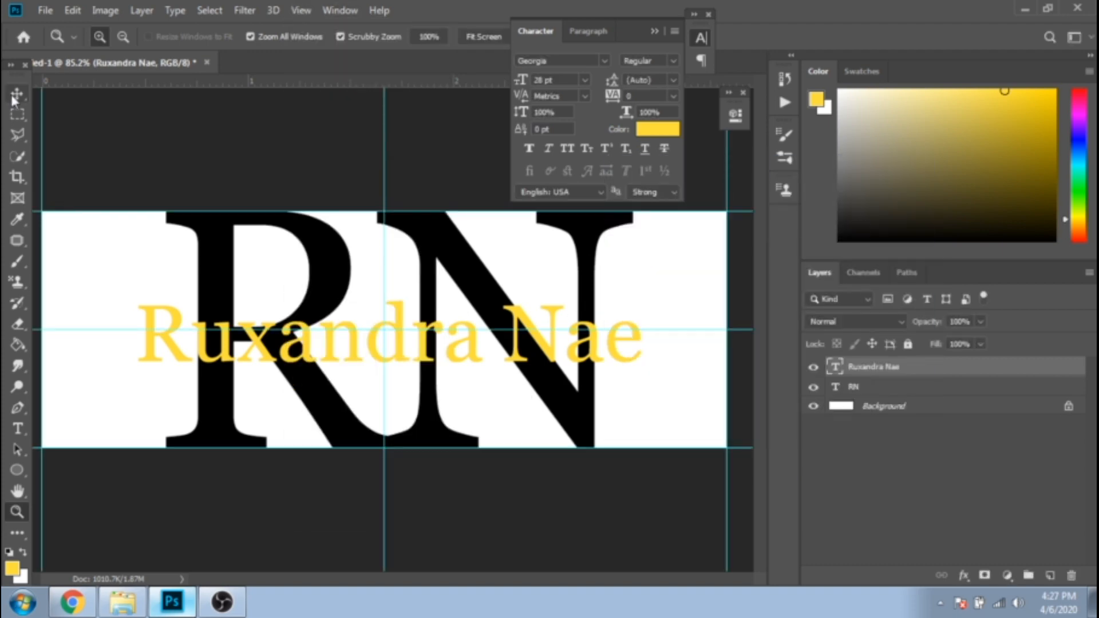
left_click(16, 93)
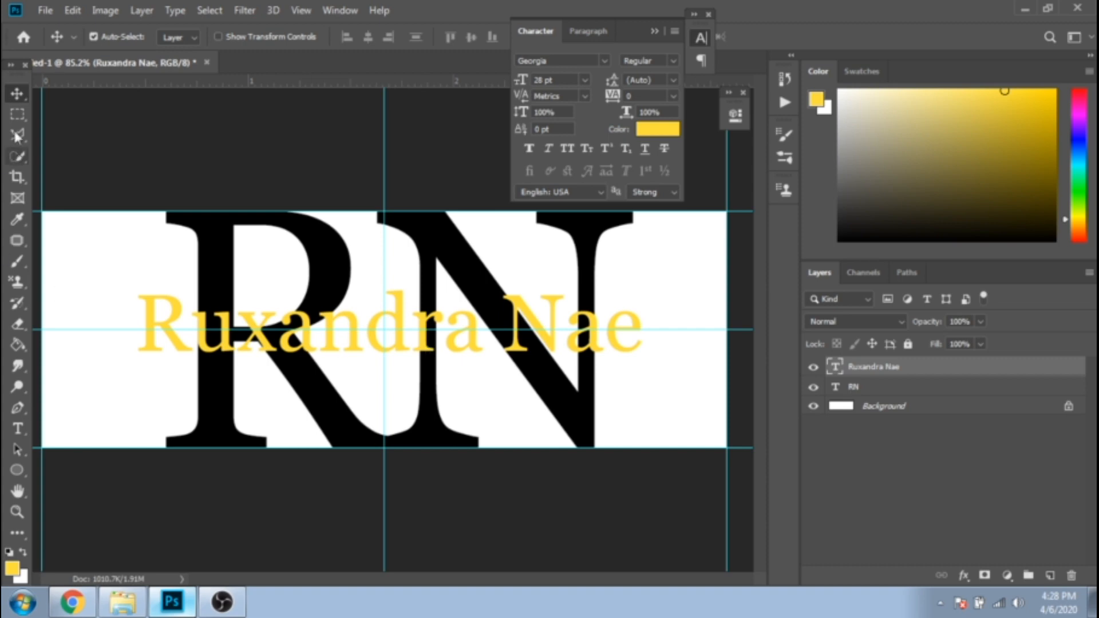
left_click(17, 114)
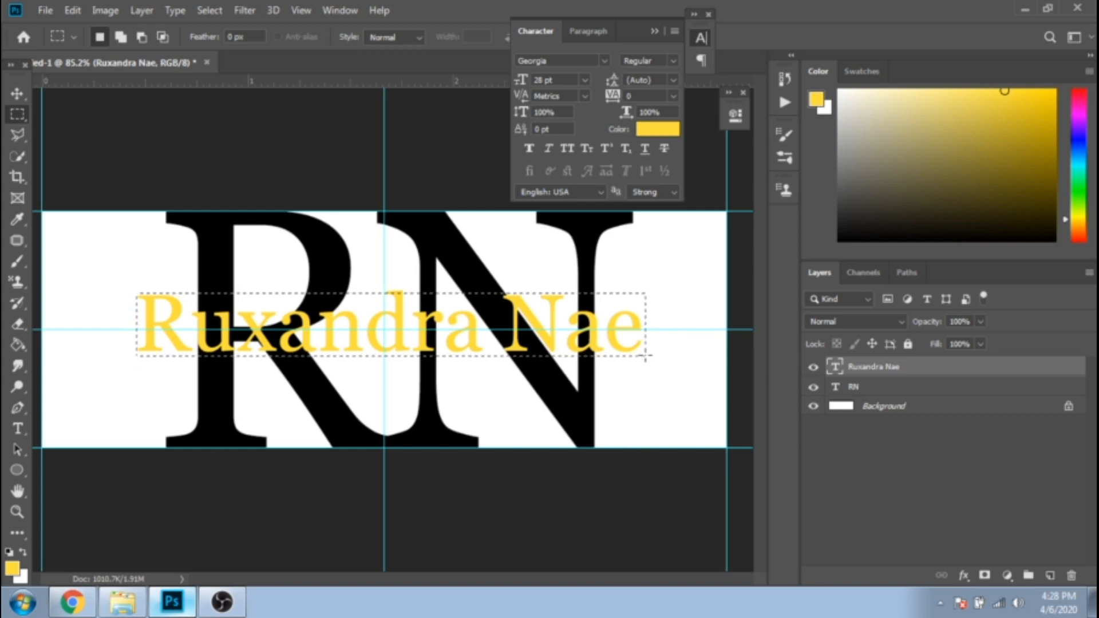
- Rasterize the RN layer and erase a band behind the name with a 105 px Soft Round eraser
left_click(854, 387)
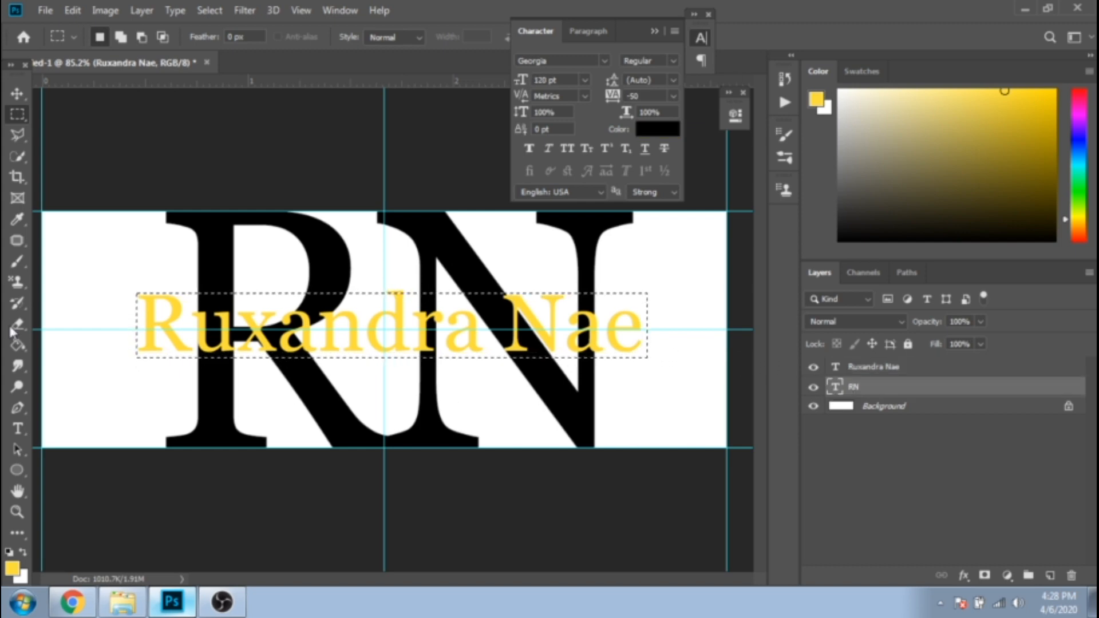
left_click(17, 324)
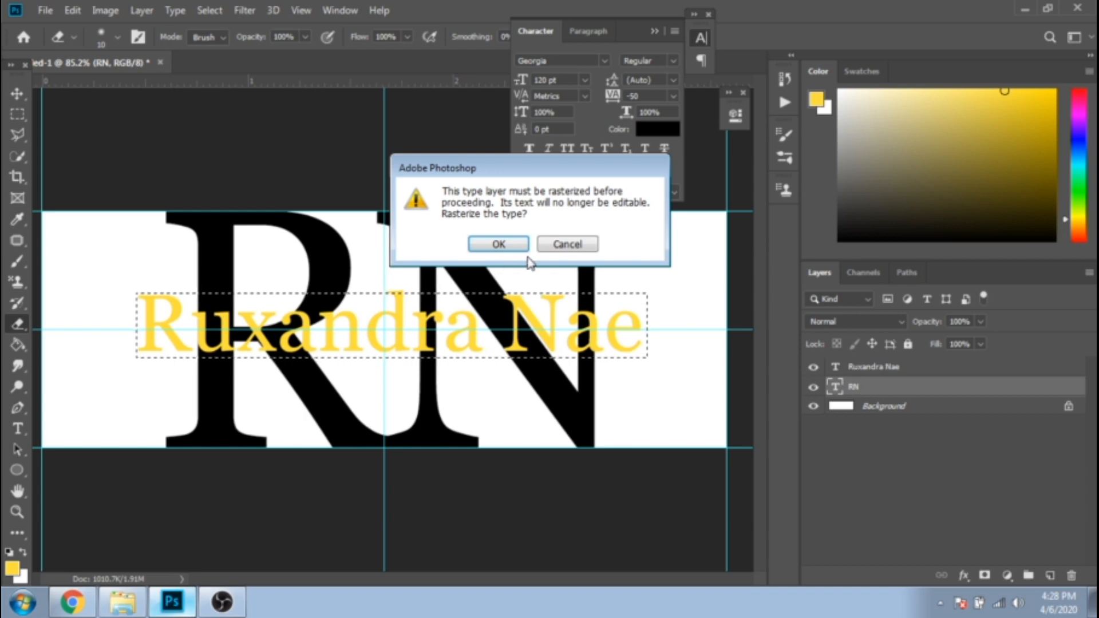
mouse_move(592, 213)
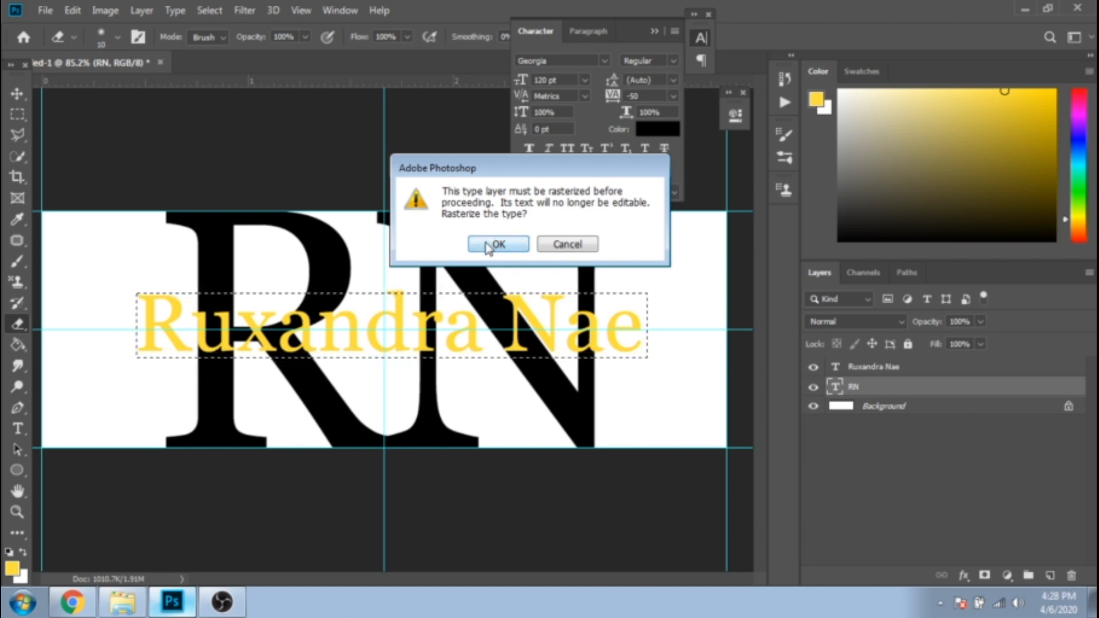
left_click(497, 244)
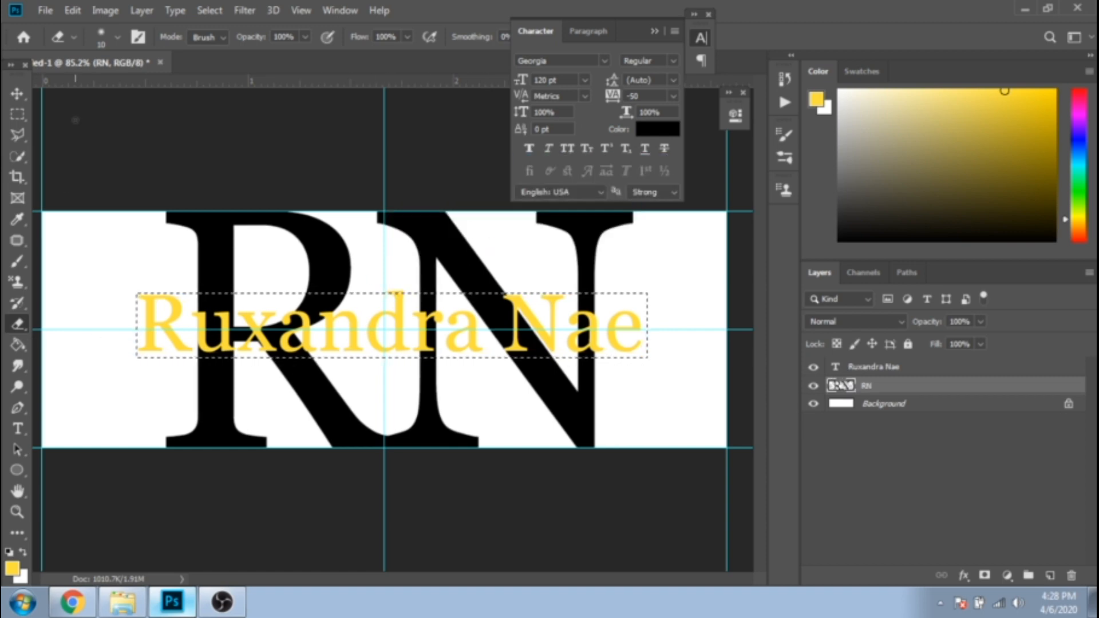
left_click(117, 37)
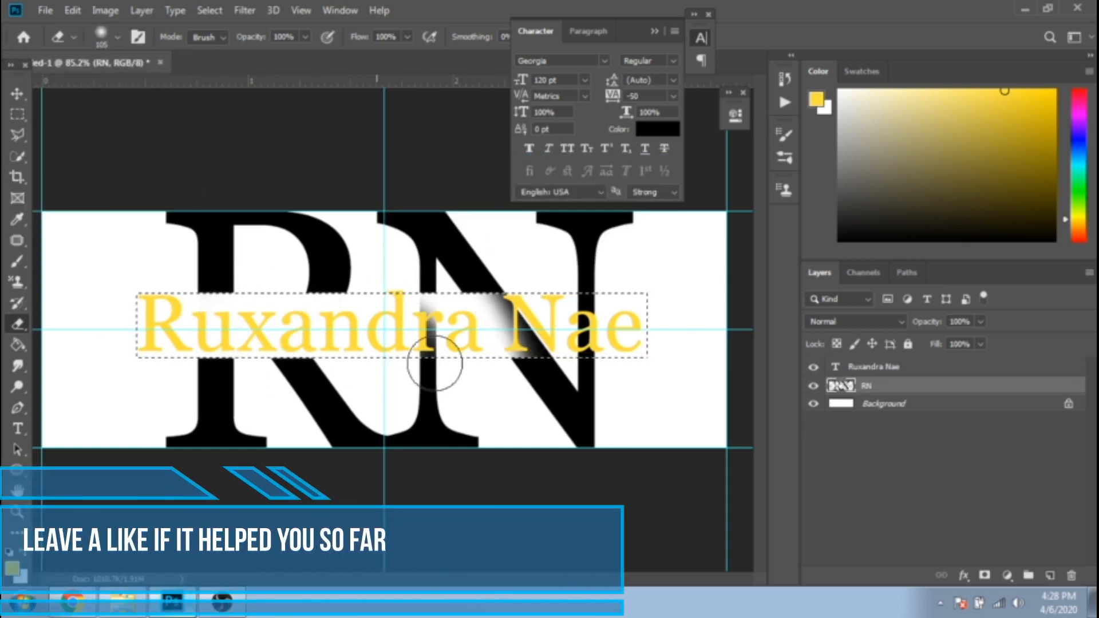
left_click(119, 37)
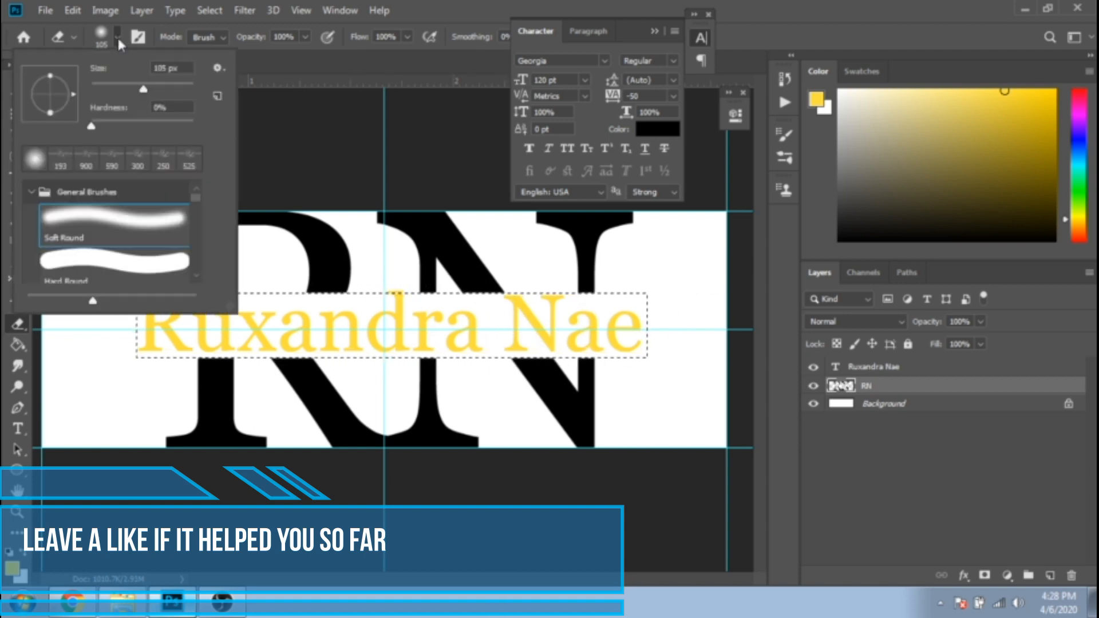
left_click_drag(143, 89, 171, 90)
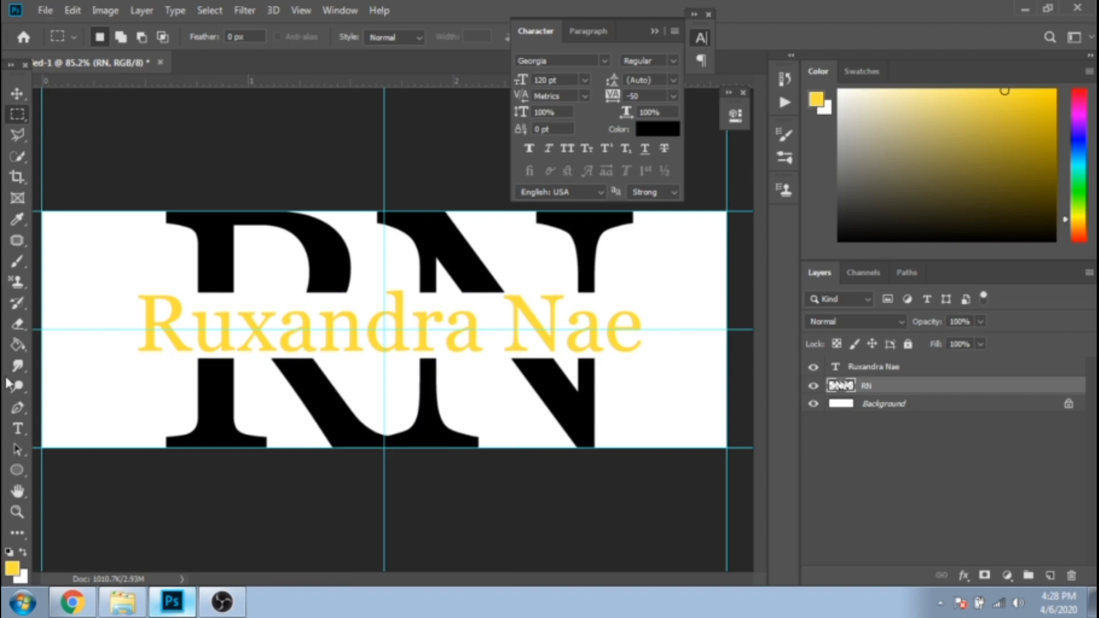
left_click(16, 513)
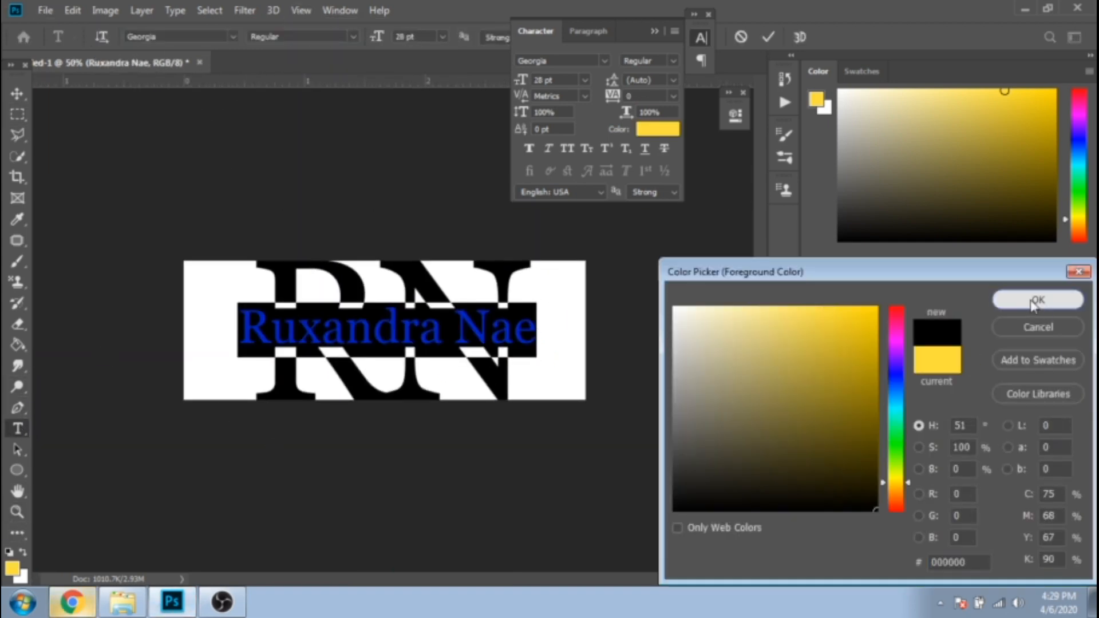
- Make 'Ruxandra Nae' black faux italic, crop tighter, and flatten the image
left_click(1036, 300)
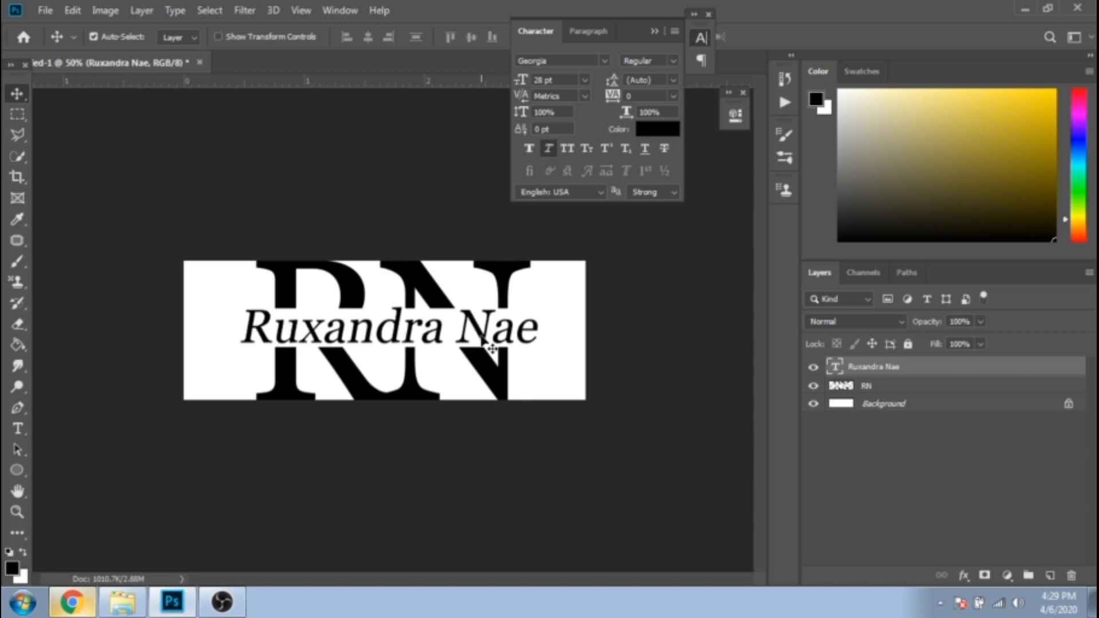
left_click(884, 403)
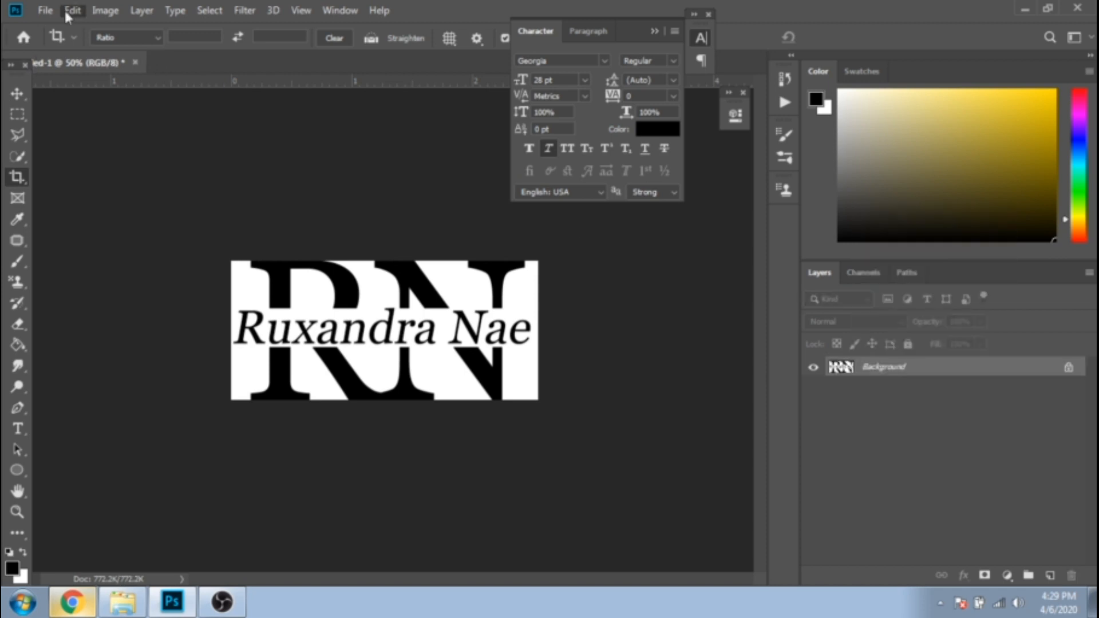
- Define the logo as a brush and stamp it white on the cake photo at 23% opacity
left_click(17, 261)
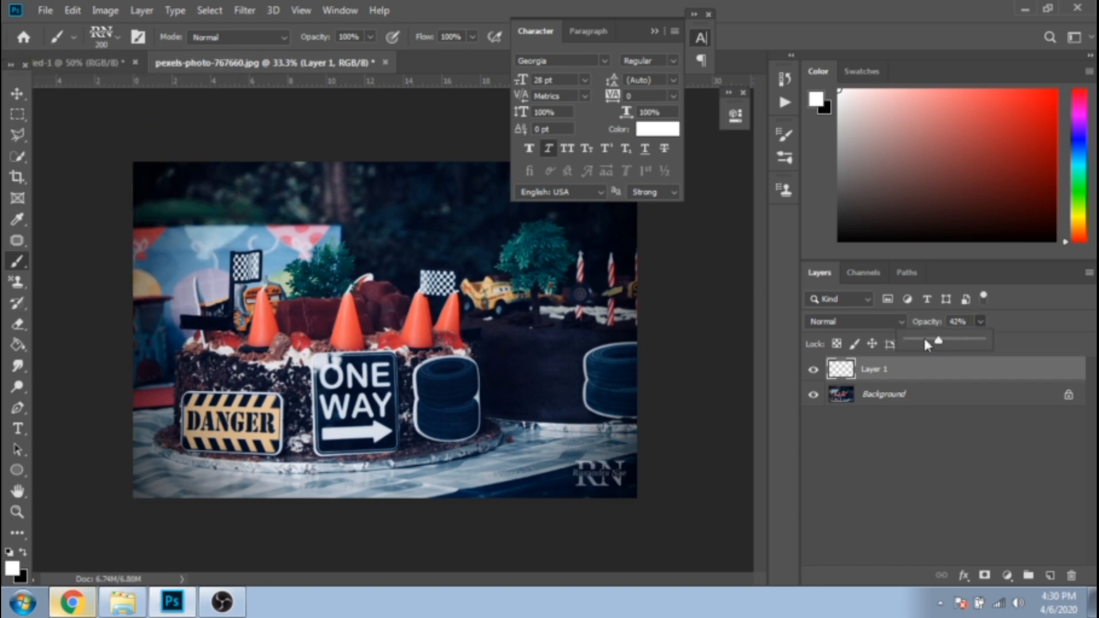
left_click(16, 512)
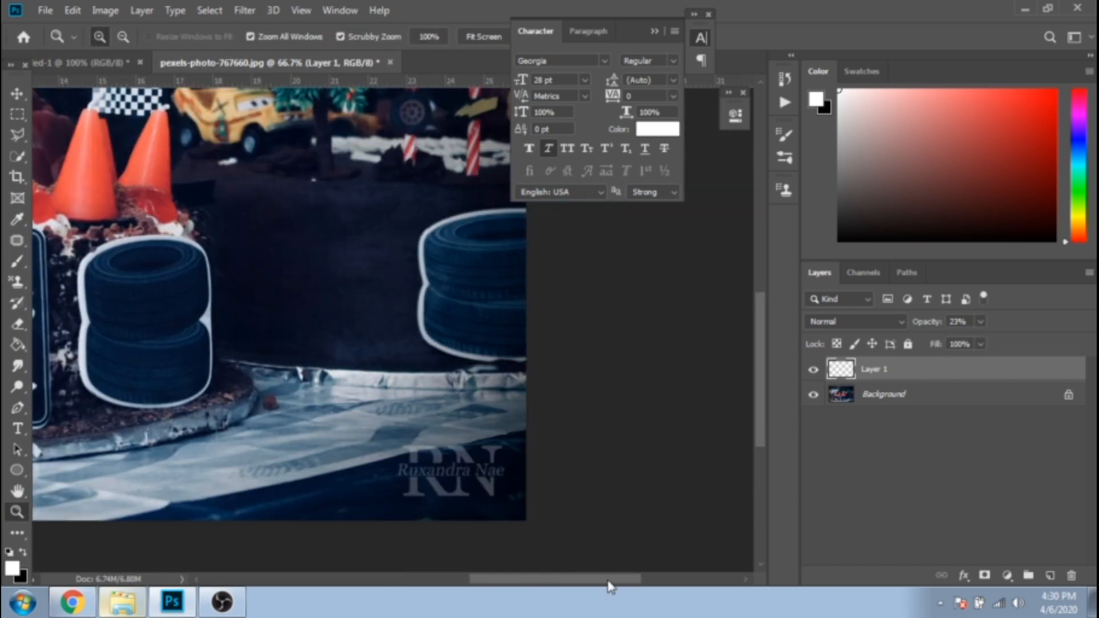